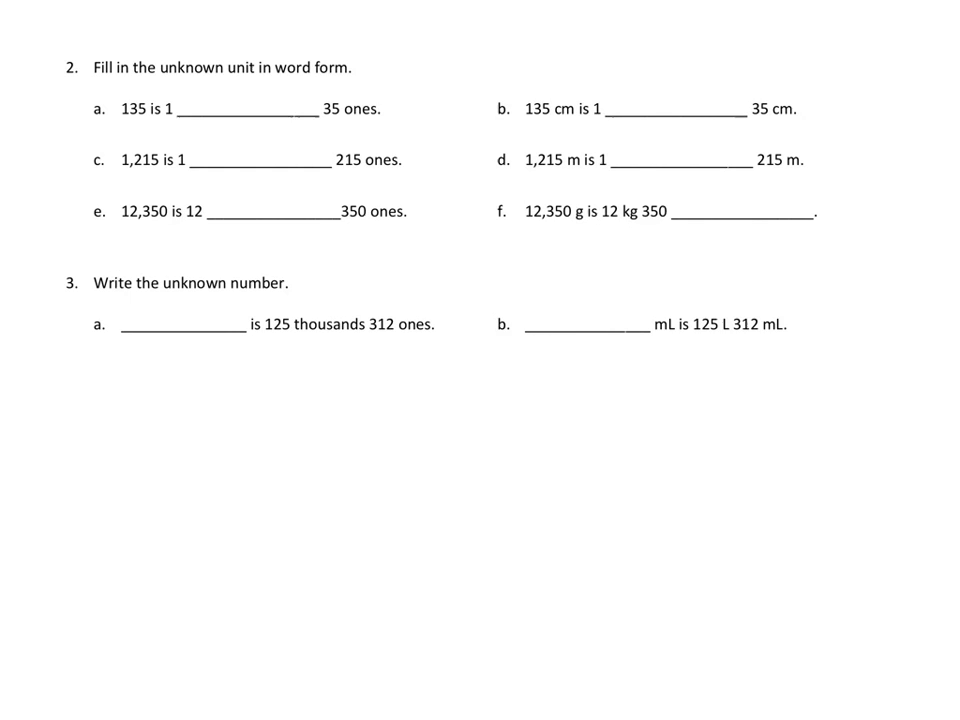
Step: Handwrite "thousands" on the 2e blank and begin the liters note with 1
{"action": "left_click", "coordinate": [132, 228]}
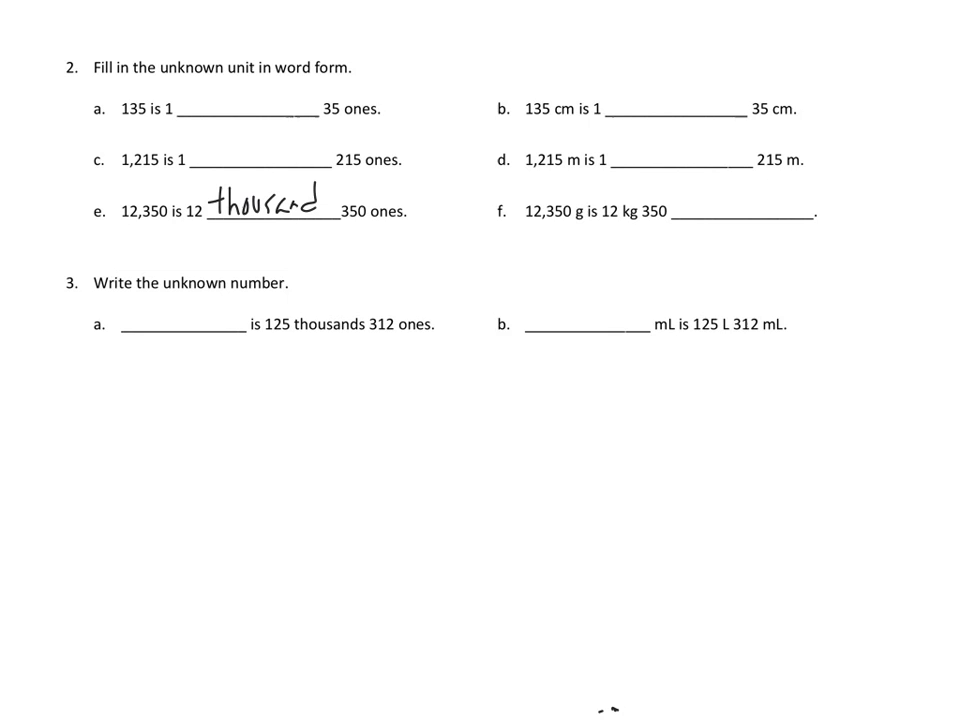
{"action": "type", "text": "s"}
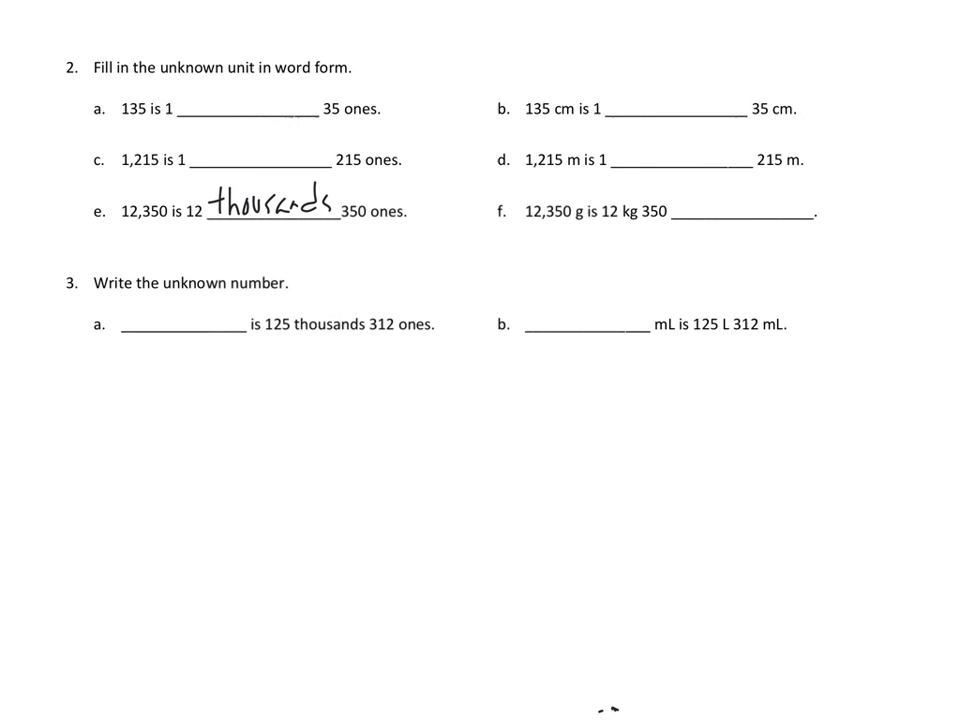
{"action": "type", "text": "1"}
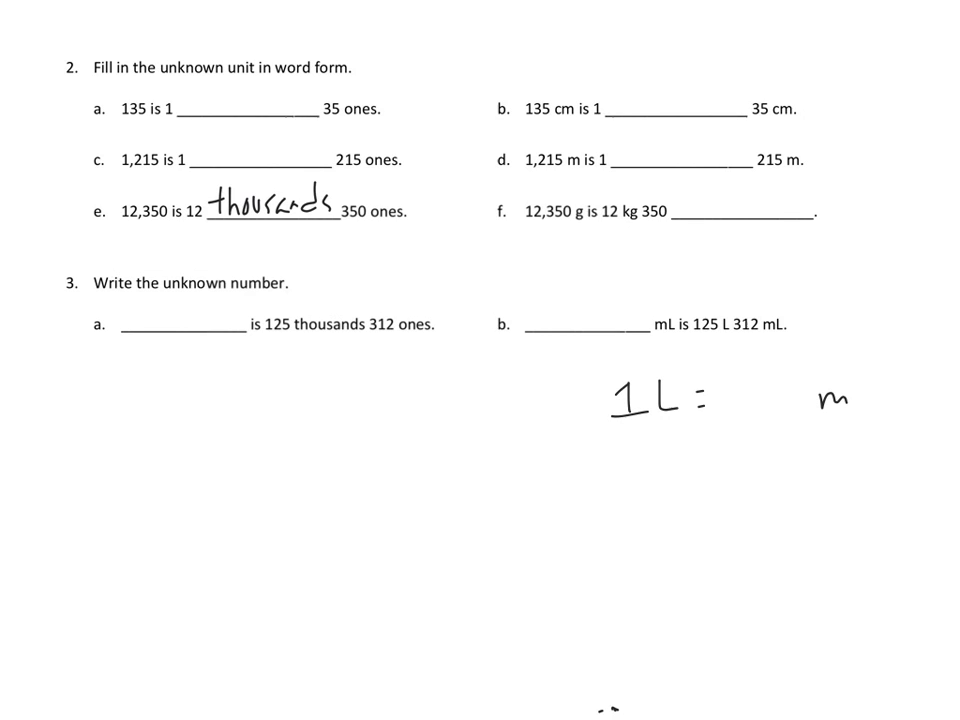
Step: Write 1 L = 1000 mL below 3b, begin its answer with 125, and reach question 7
{"action": "type", "text": "1 mL"}
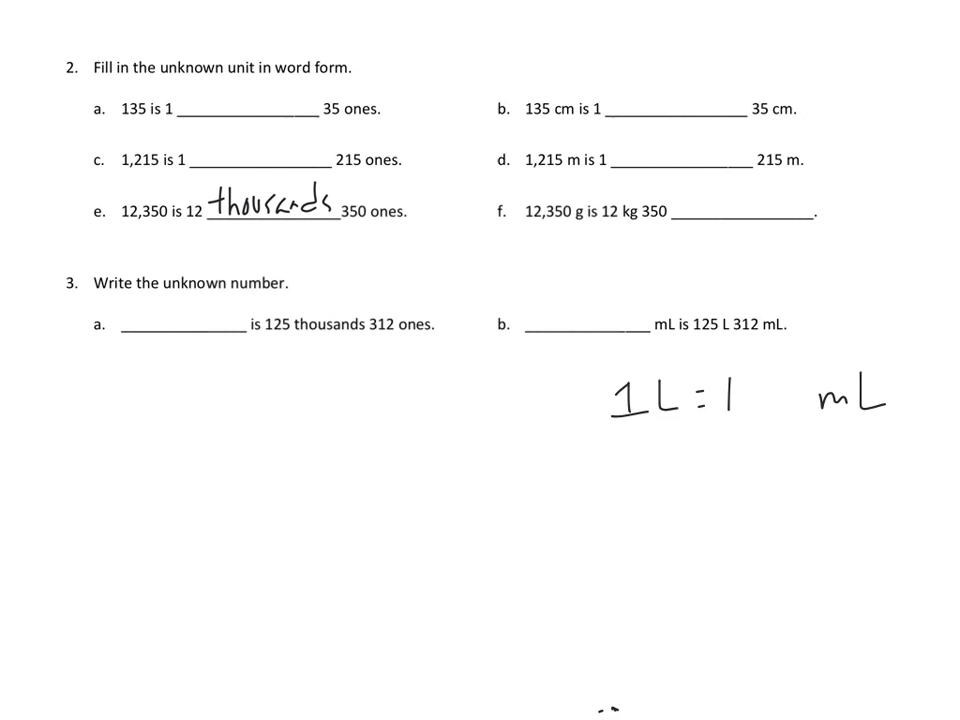
{"action": "type", "text": "000"}
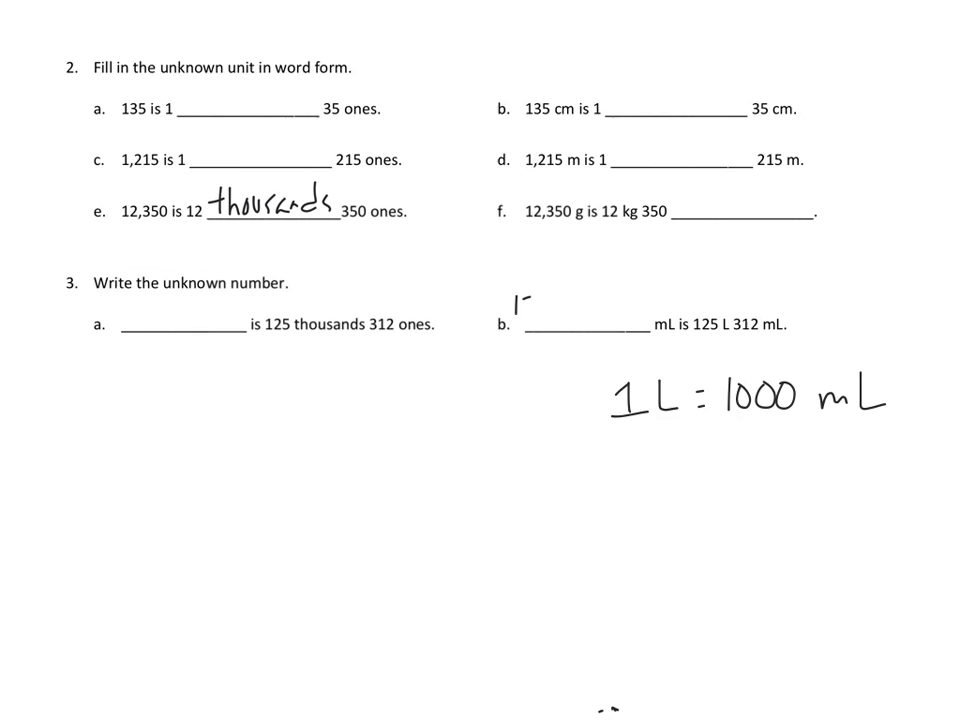
{"action": "type", "text": "125,"}
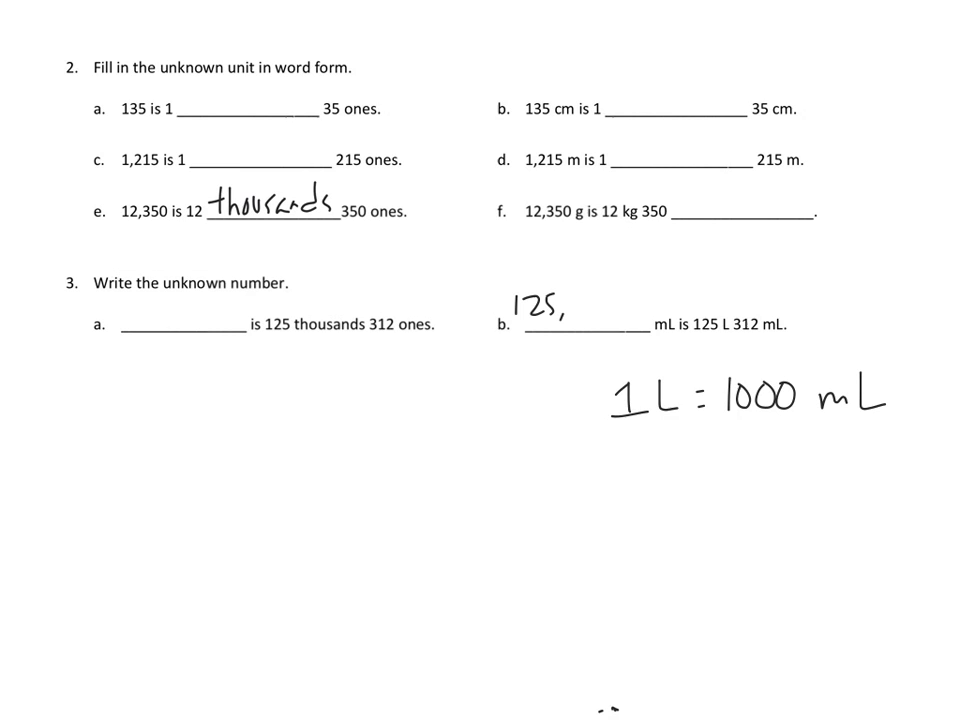
{"action": "type", "text": "317"}
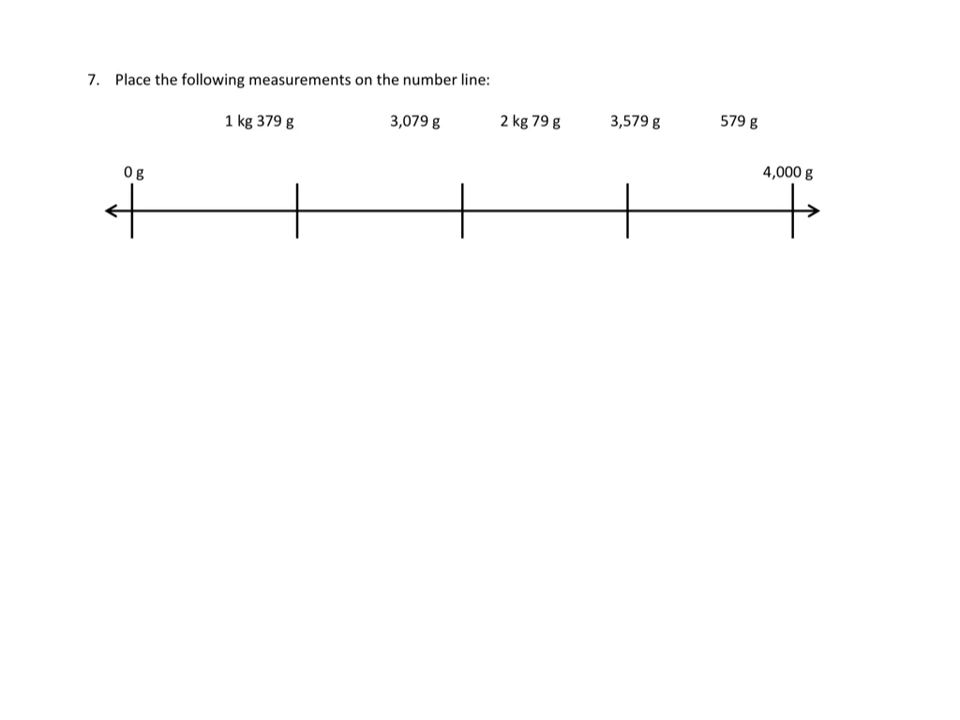
Step: Point out the 0 g end, the first interval and the 4,000 g end of the number line
{"action": "left_click", "coordinate": [132, 204]}
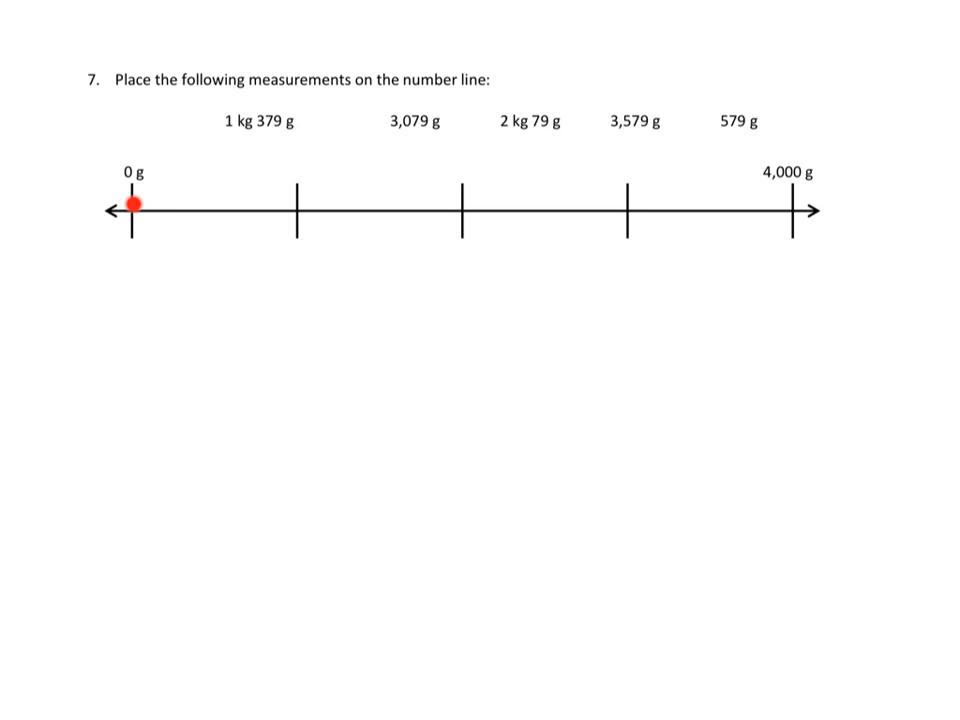
{"action": "left_click_drag", "start_coordinate": [136, 204], "coordinate": [228, 280]}
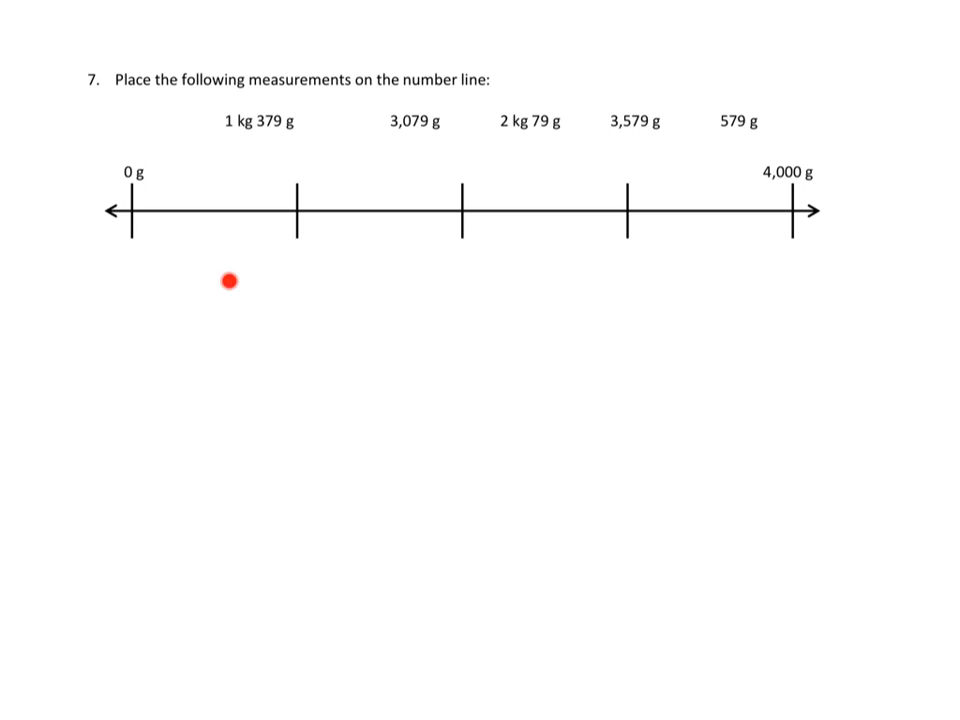
{"action": "left_click_drag", "start_coordinate": [228, 280], "coordinate": [790, 256]}
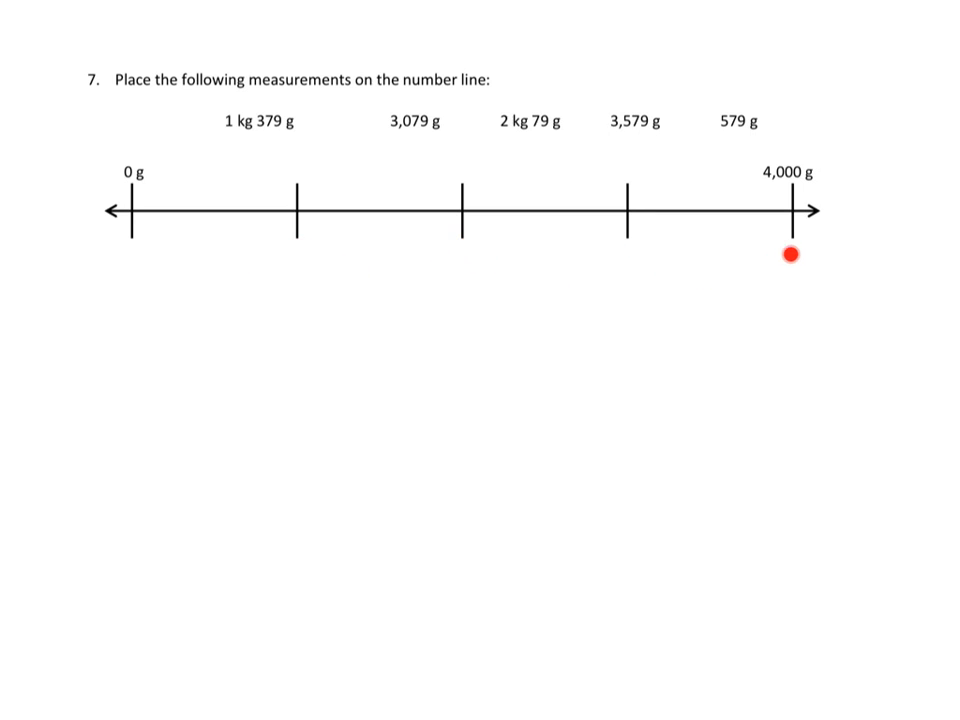
{"action": "left_click_drag", "start_coordinate": [790, 256], "coordinate": [790, 192]}
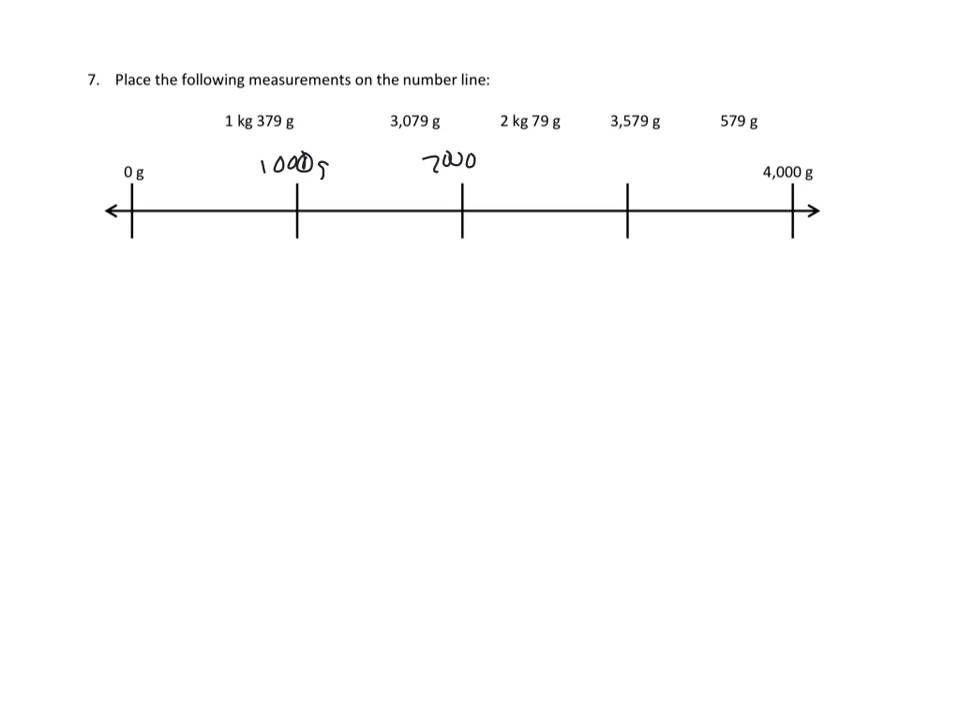
Step: Write 3000g above the third tick and point at the 3,079 g measurement
{"action": "type", "text": "3"}
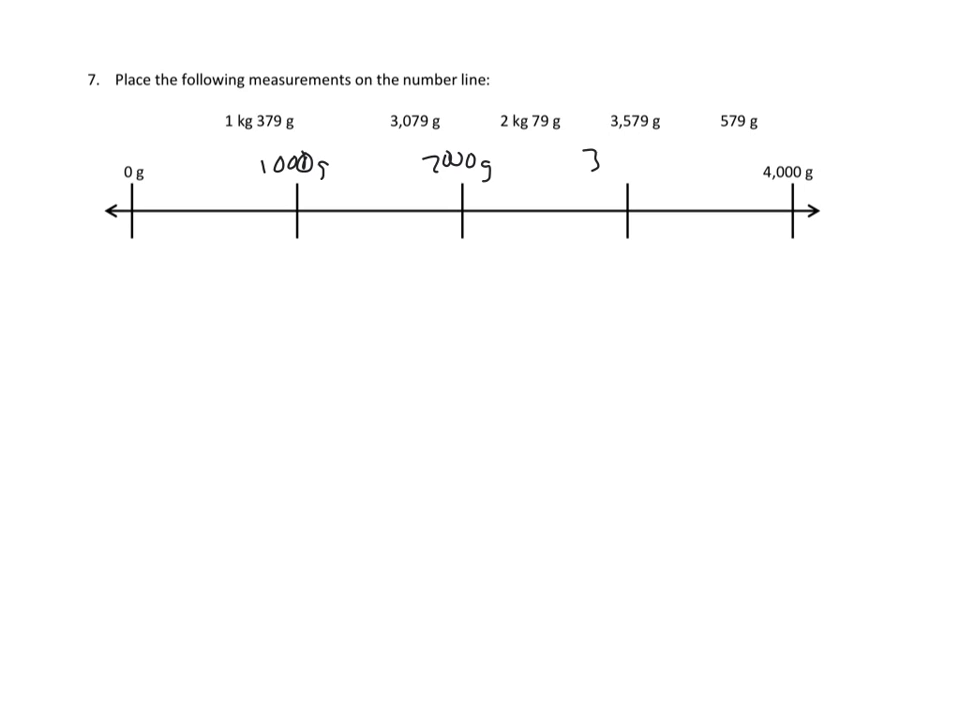
{"action": "type", "text": "000g"}
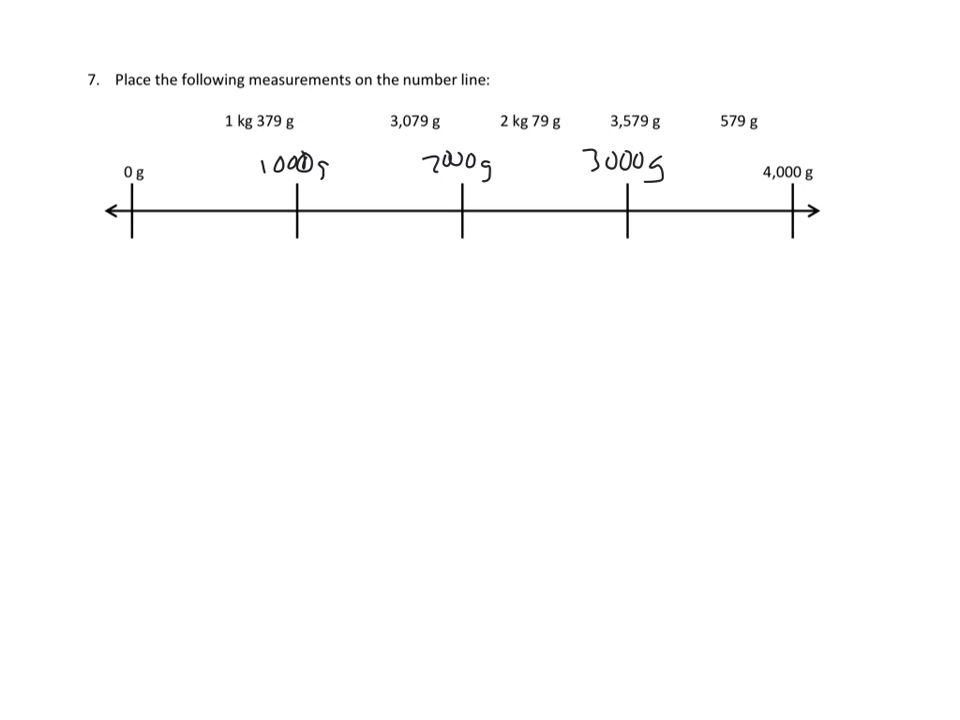
{"action": "left_click", "coordinate": [412, 150]}
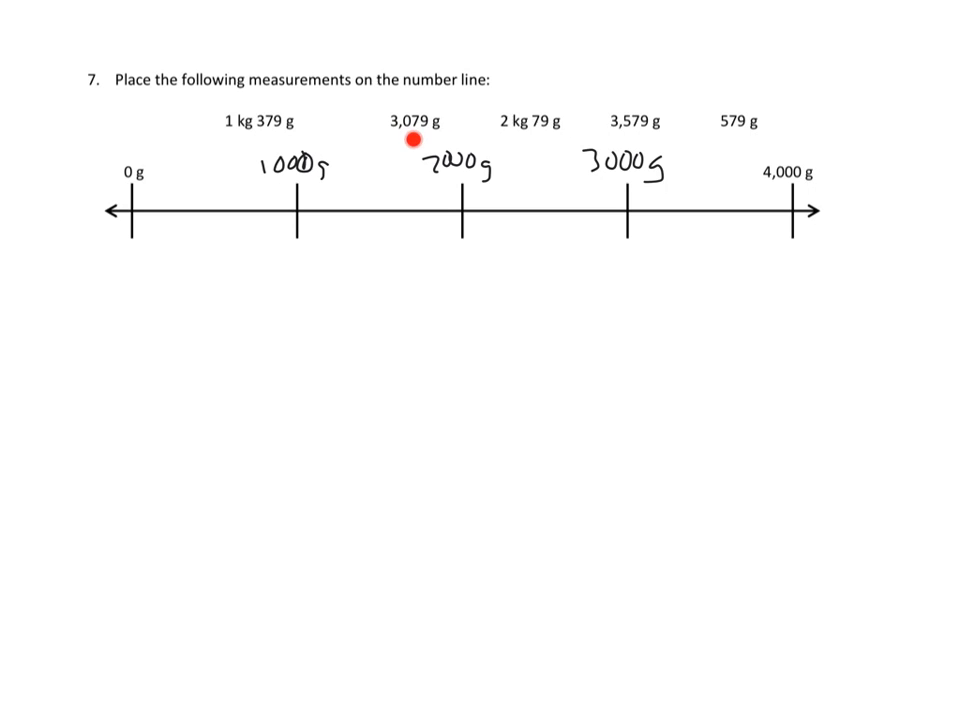
{"action": "left_click_drag", "start_coordinate": [412, 156], "coordinate": [618, 148]}
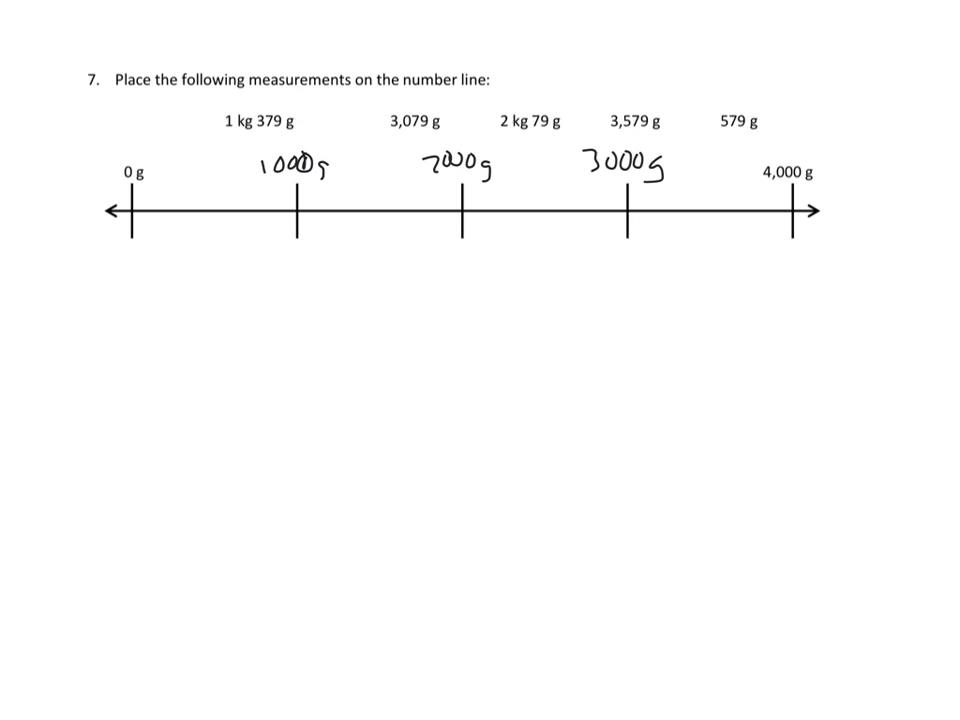
{"action": "left_click", "coordinate": [132, 198]}
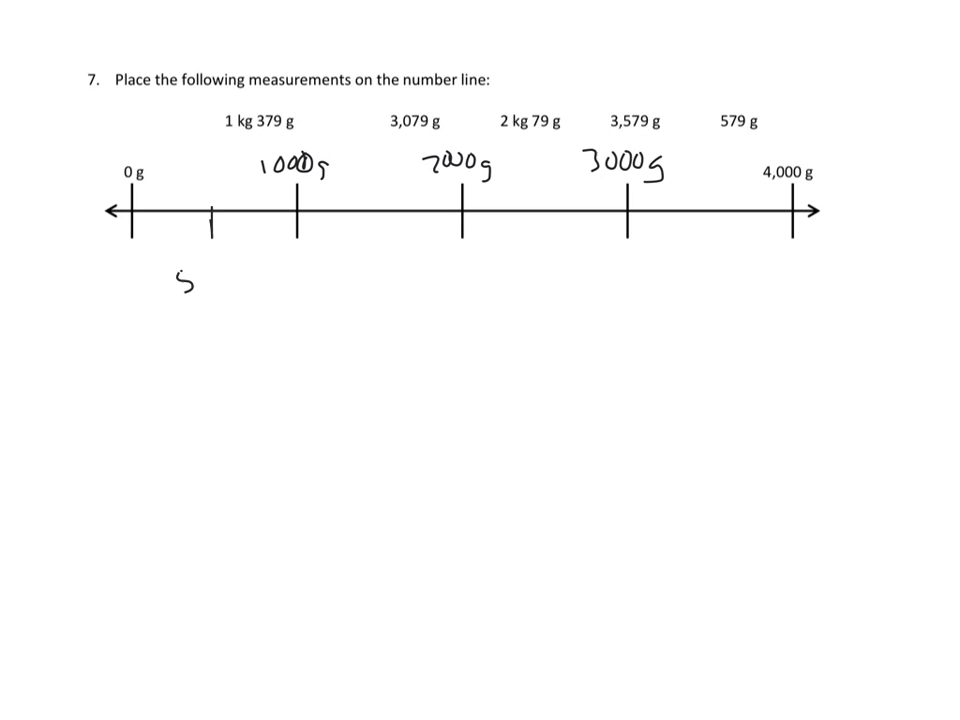
Step: Mark 579 g and 3579 g on the number line with ticks and labels
{"action": "type", "text": "579g"}
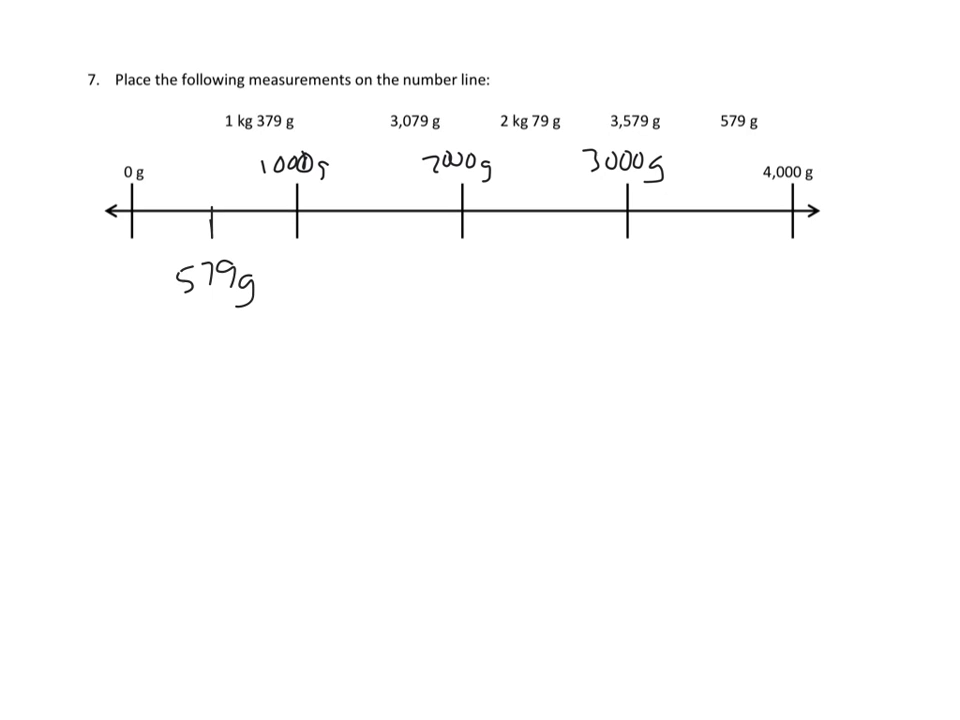
{"action": "left_click", "coordinate": [596, 184]}
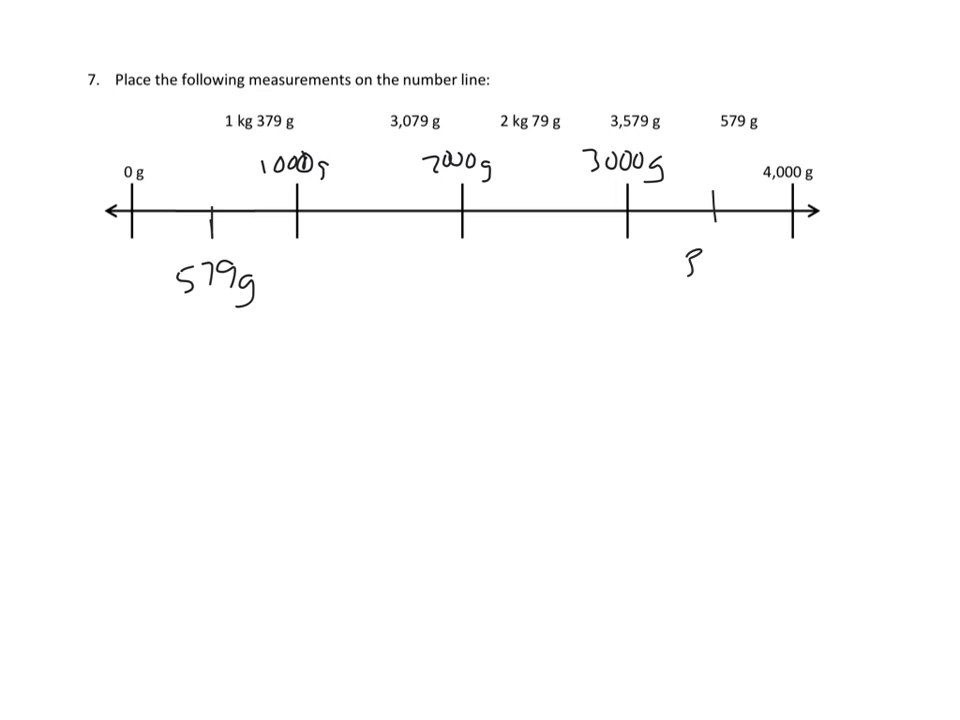
{"action": "type", "text": "579"}
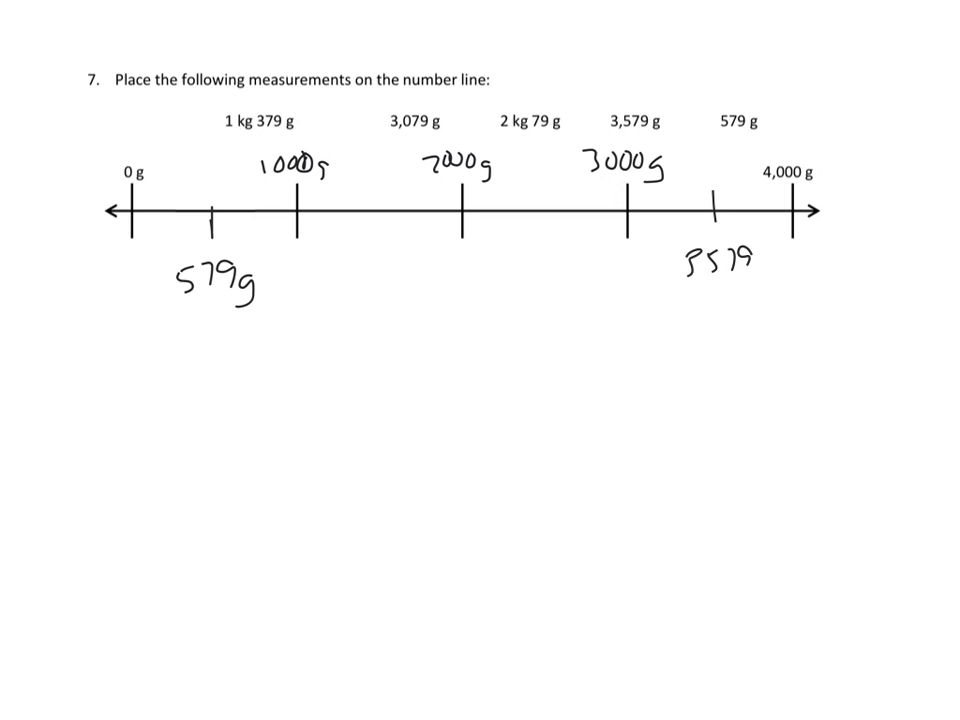
{"action": "type", "text": "g"}
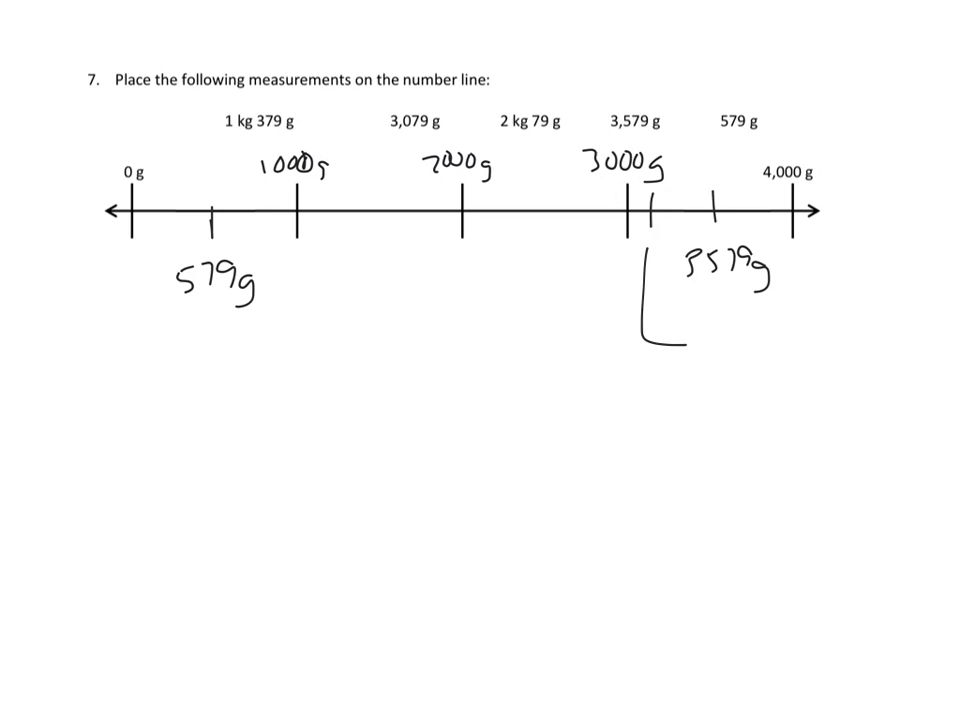
Step: Mark 3079 g beneath the line and cross 3,079 g off the list
{"action": "type", "text": "307"}
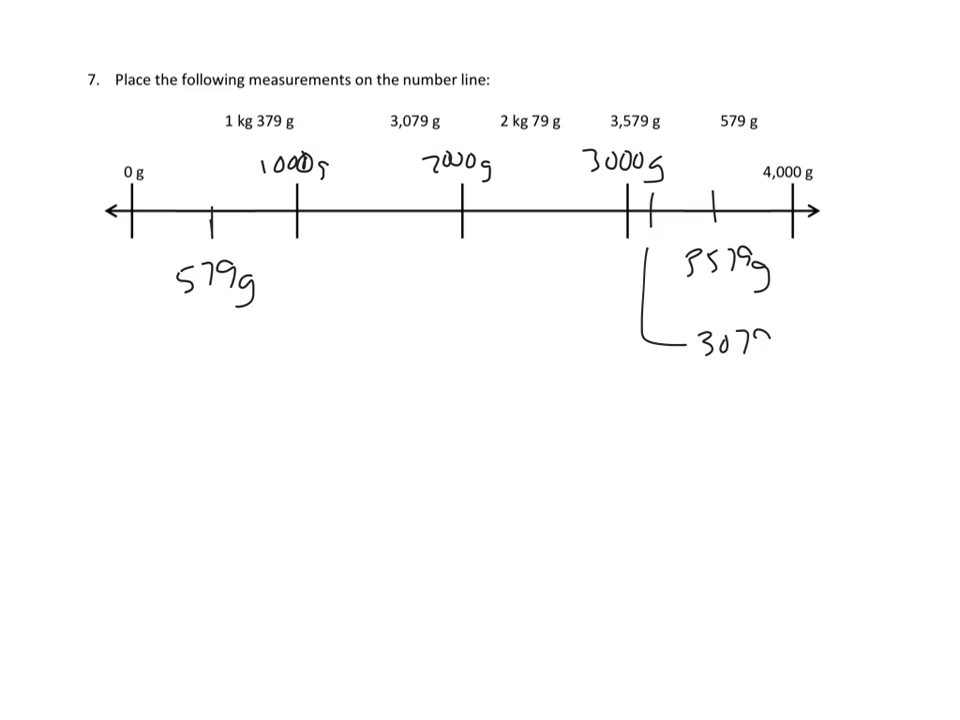
{"action": "type", "text": "9g"}
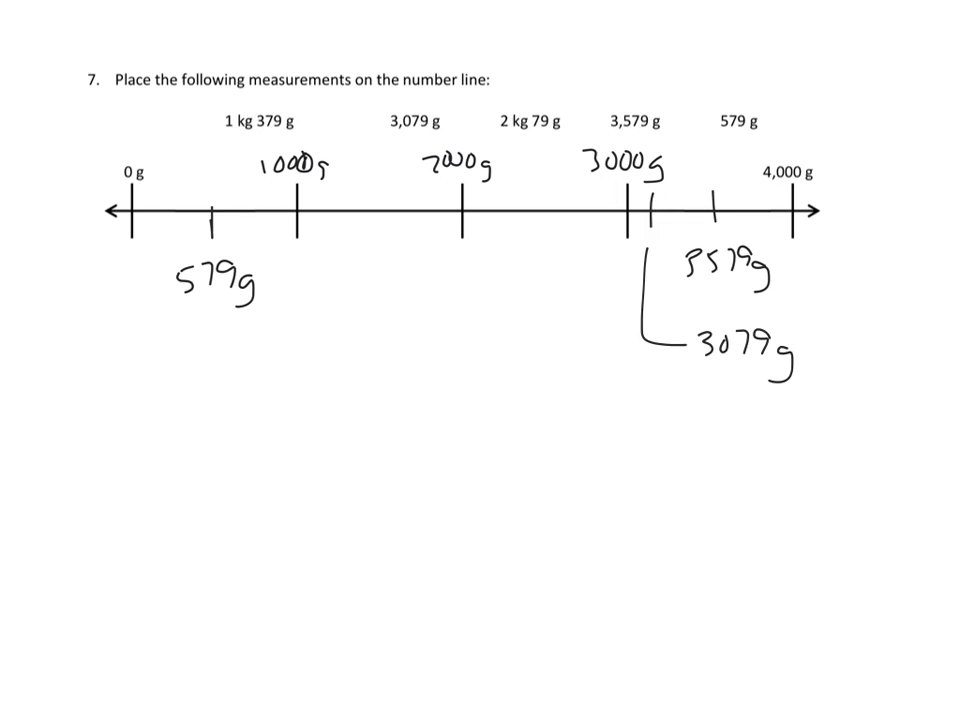
{"action": "left_click_drag", "start_coordinate": [390, 128], "coordinate": [470, 108]}
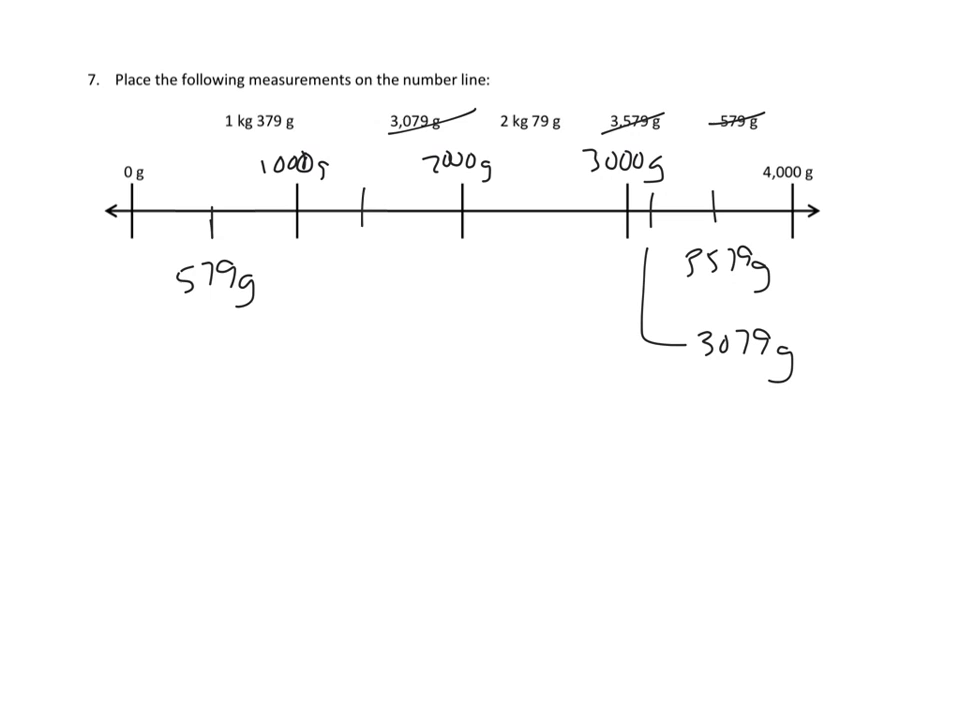
Step: Mark 1379 g and 2079 g on the line and cross off 2 kg 79 g
{"action": "type", "text": "137"}
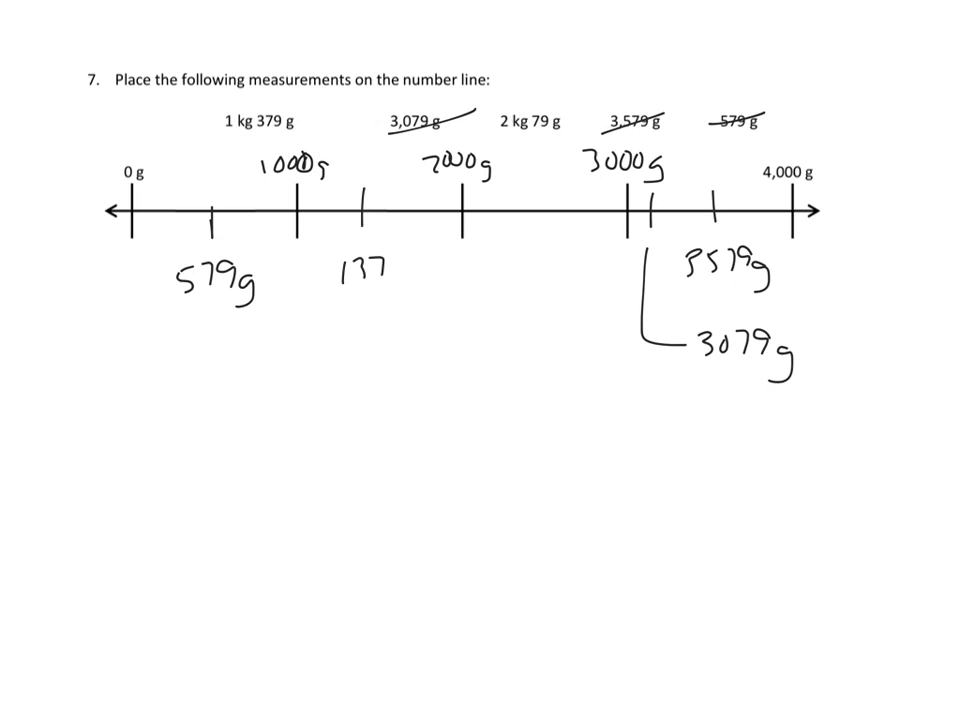
{"action": "type", "text": "9g"}
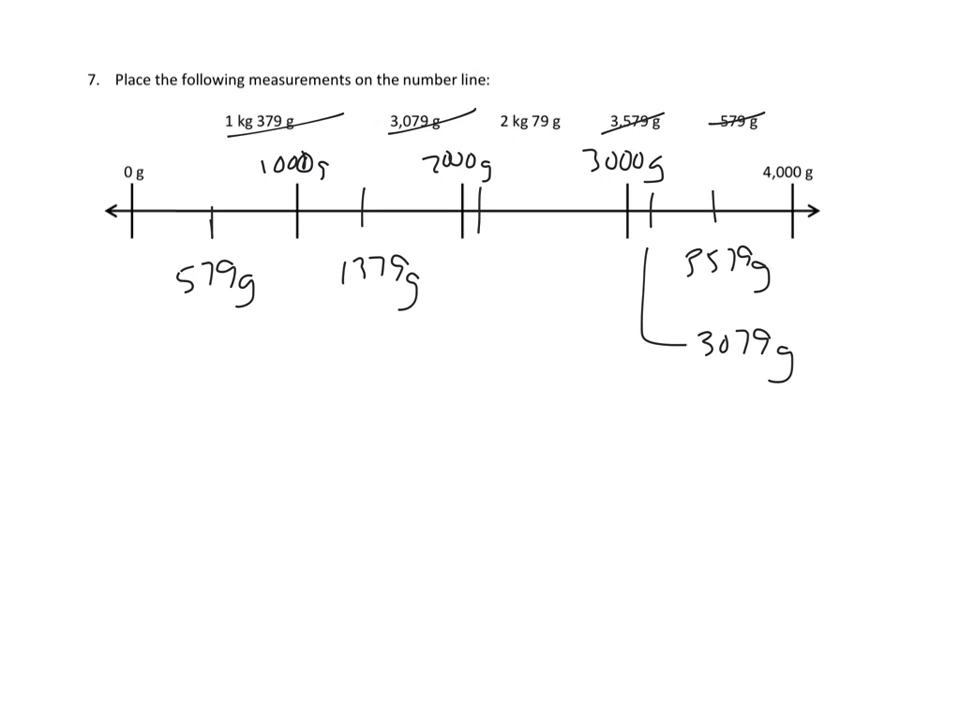
{"action": "type", "text": "207"}
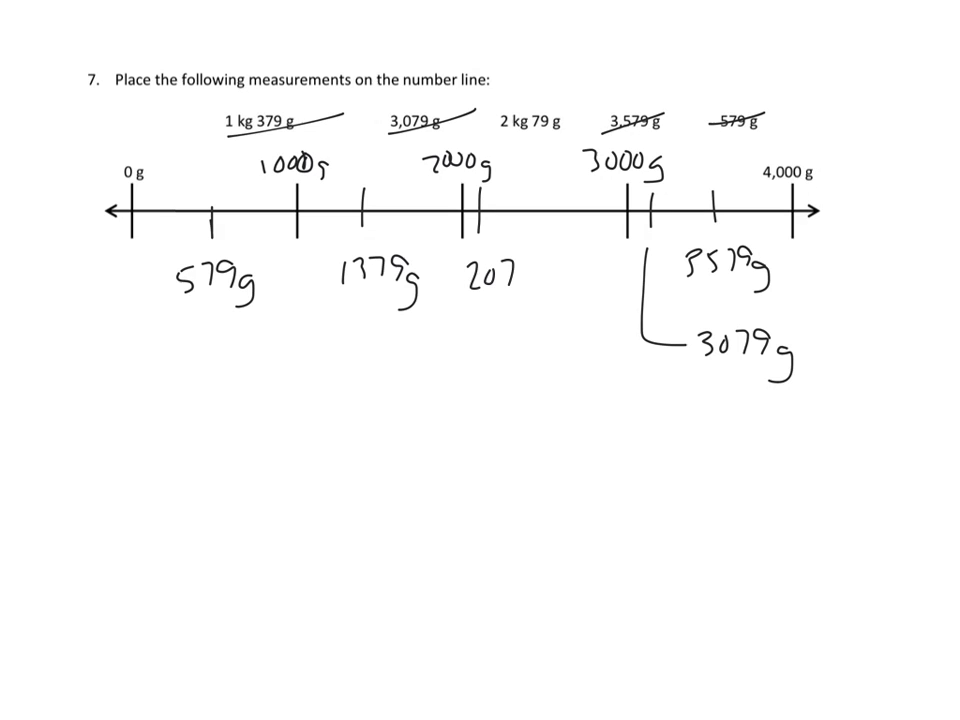
{"action": "type", "text": "g"}
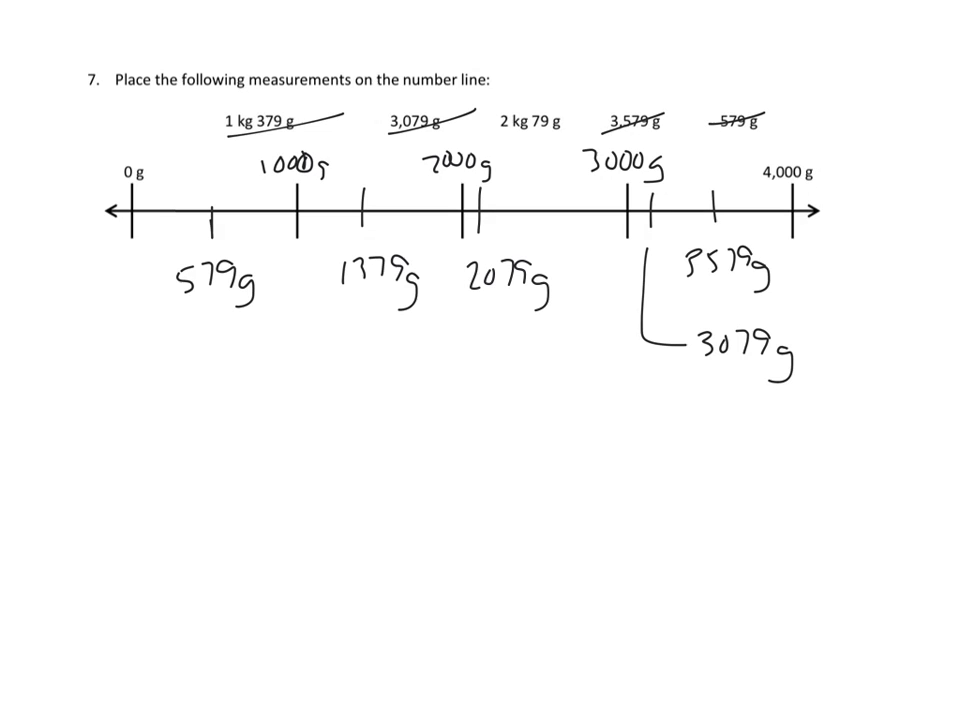
{"action": "left_click_drag", "start_coordinate": [500, 130], "coordinate": [570, 96]}
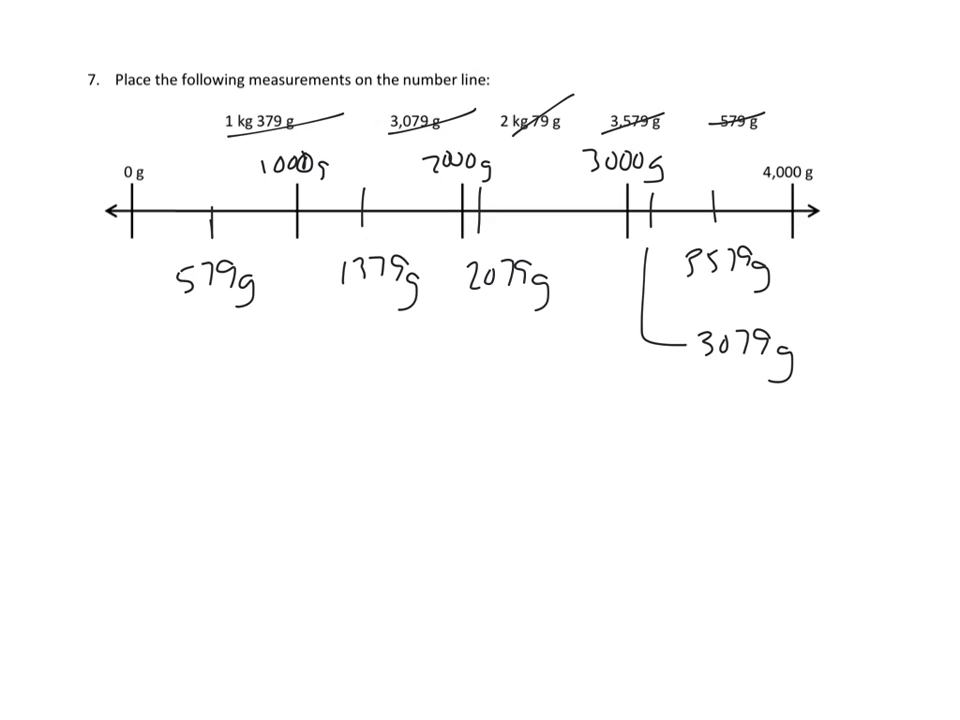